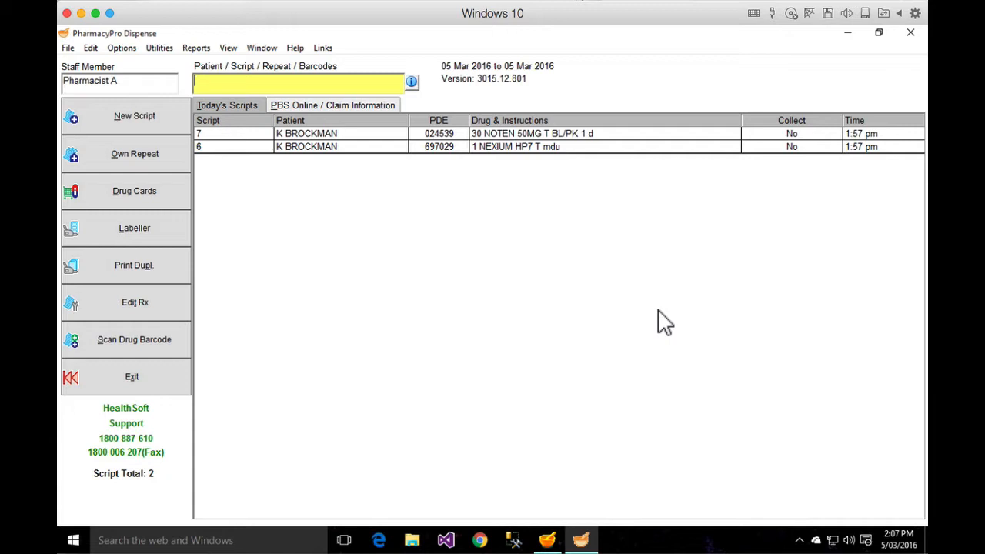
mouse_move(597, 231)
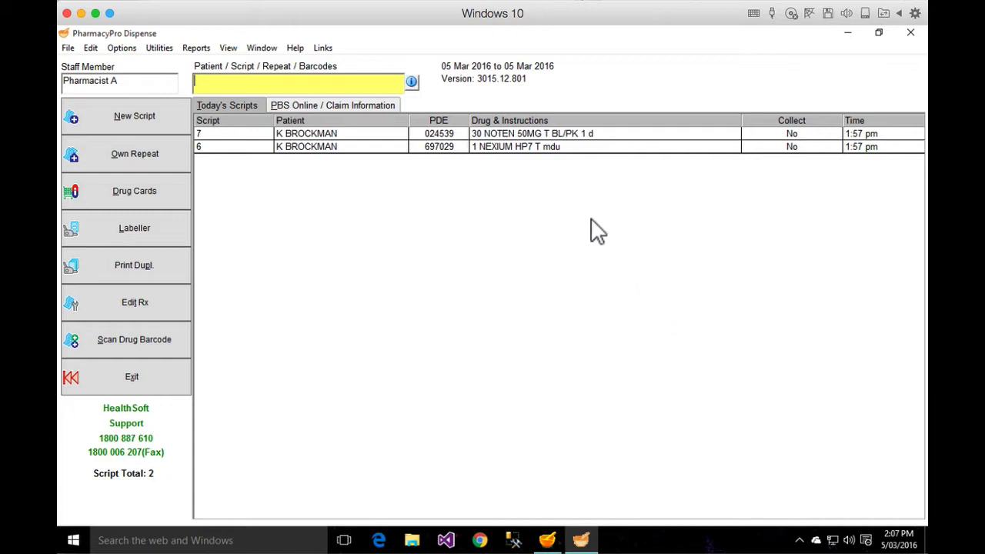
mouse_move(501, 154)
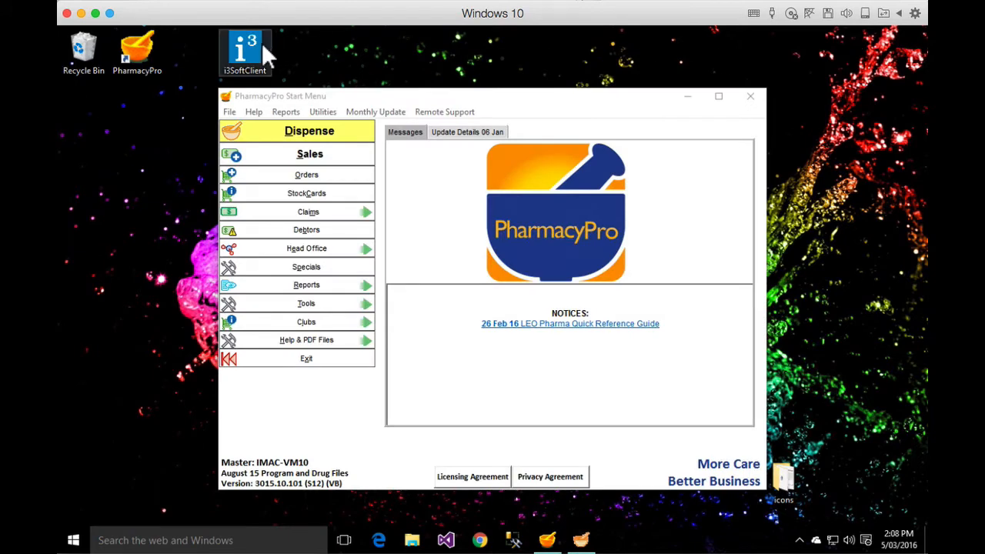
Launch i3SoftClient from the desktop and sign in as user 'pge' via Continue.
double_click(245, 49)
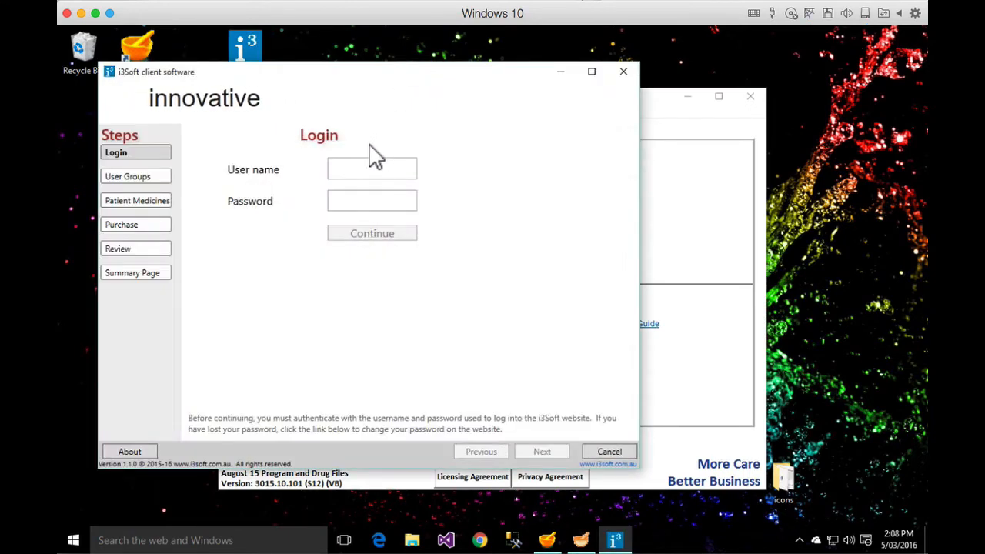
click(373, 168)
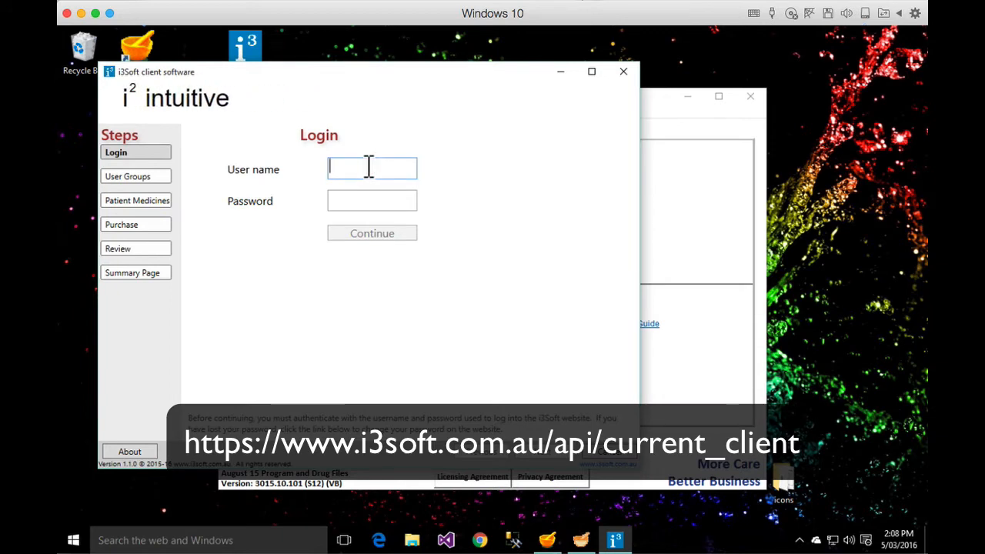
text(pgee)
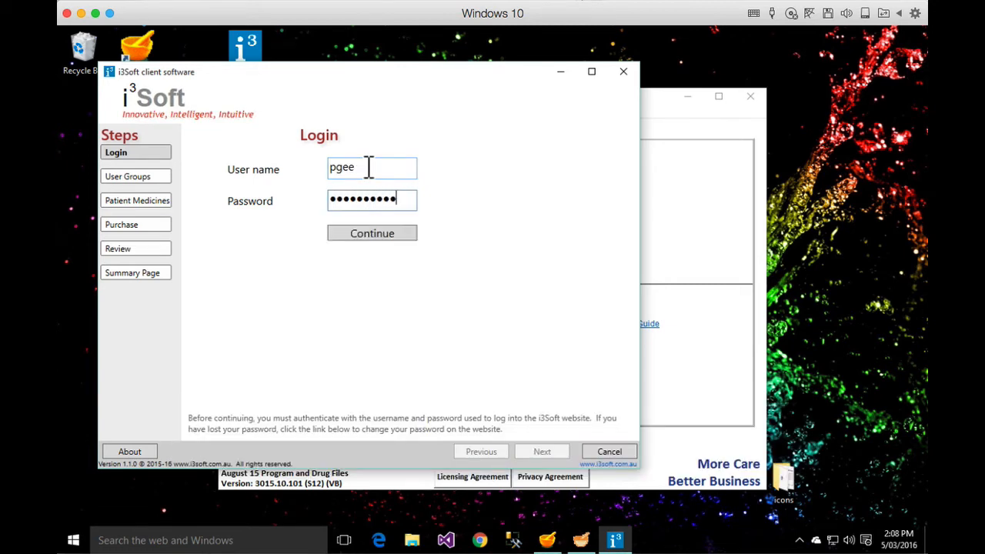
click(372, 234)
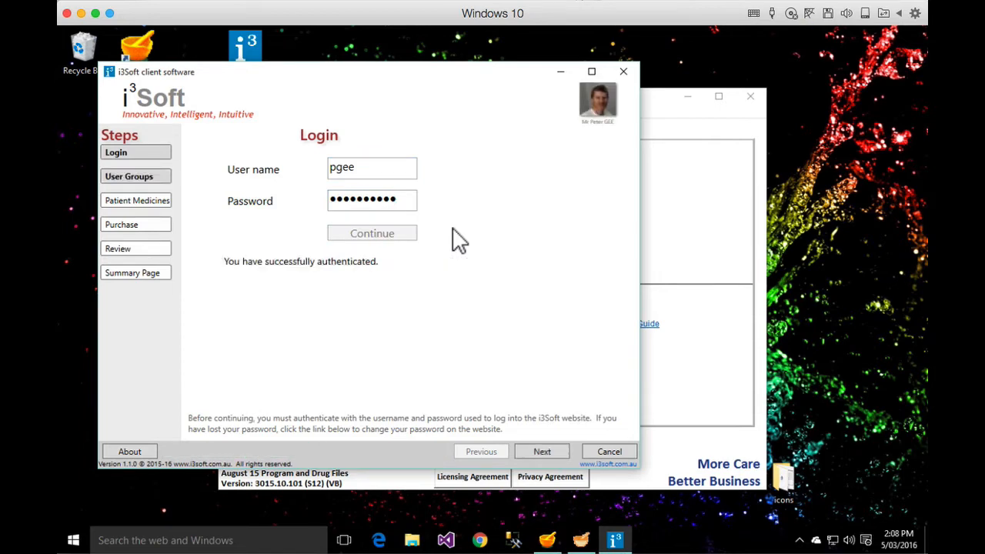
mouse_move(573, 161)
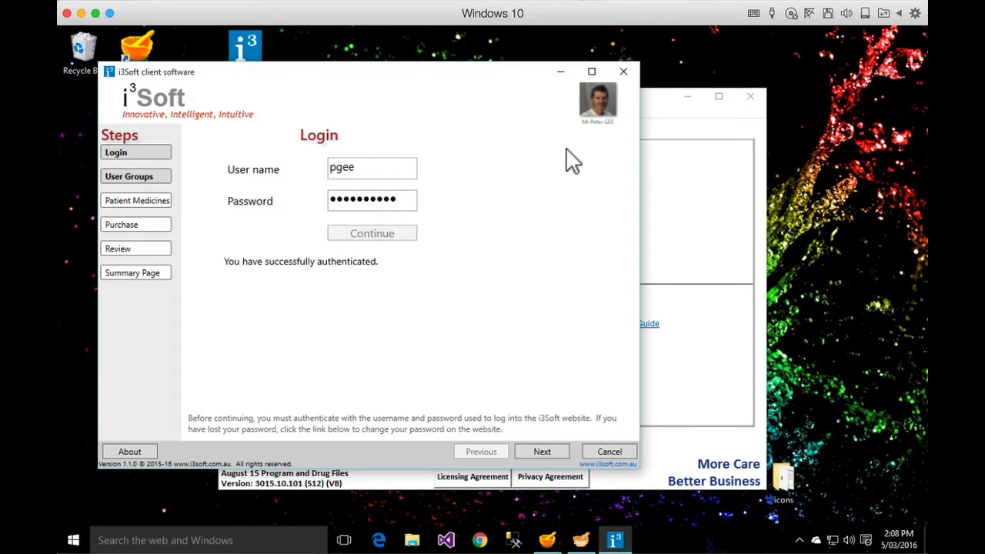
mouse_move(551, 449)
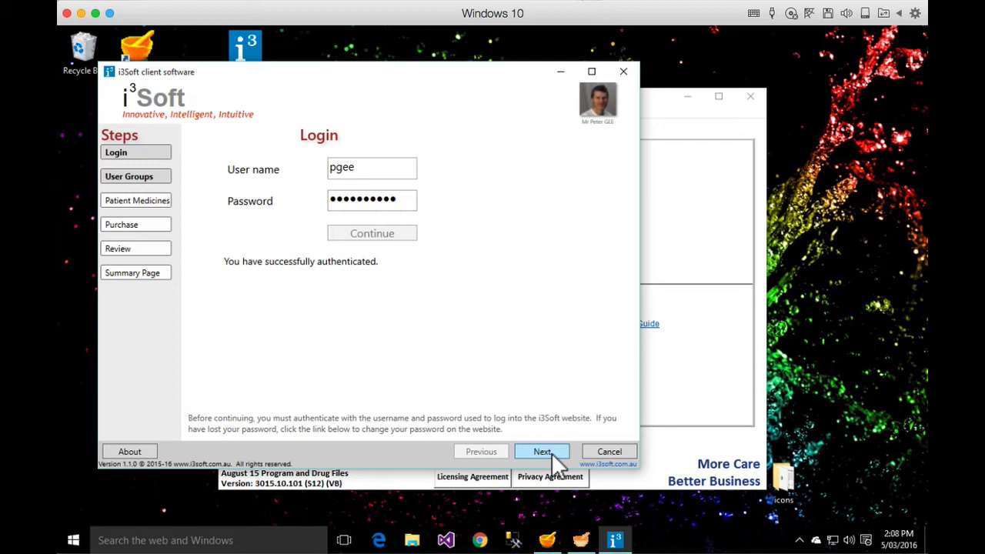
Confirm the group and Pharmacy Pro, search surname 'broc' and select Kent Brockman.
click(541, 452)
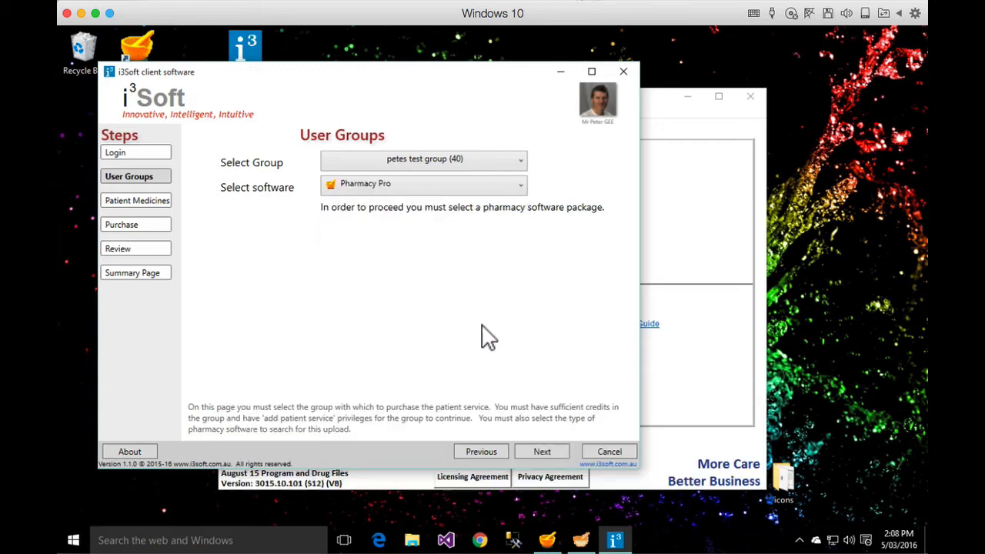
click(542, 451)
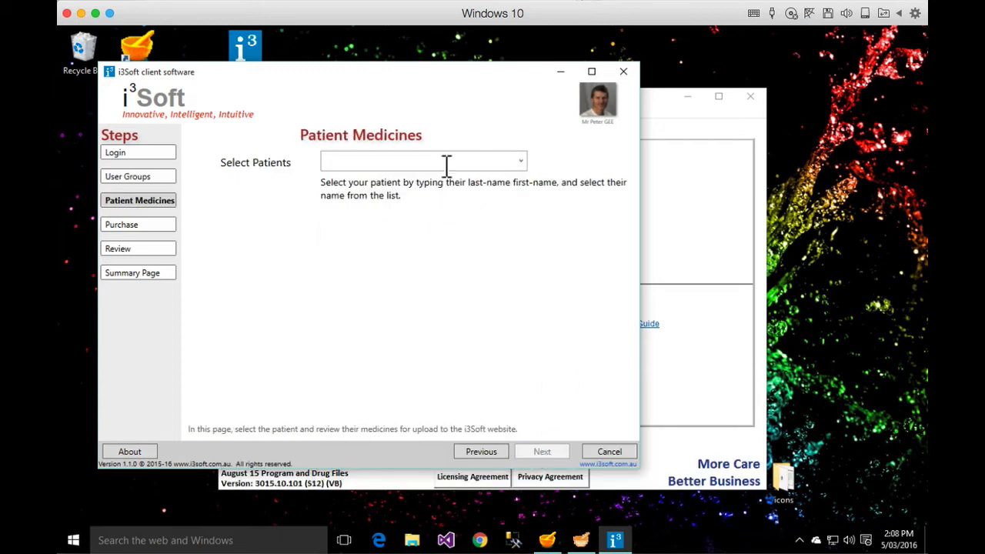
text(broc)
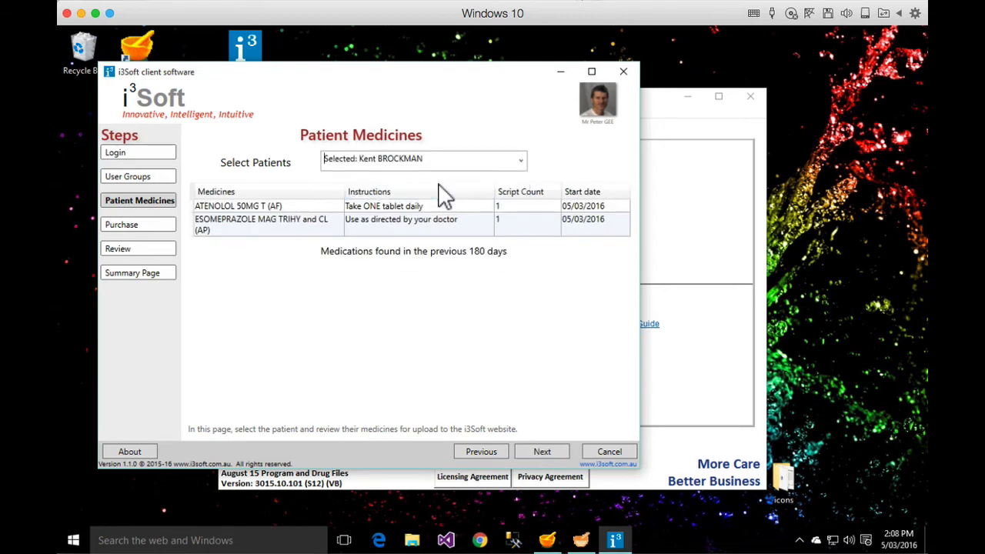
mouse_move(377, 222)
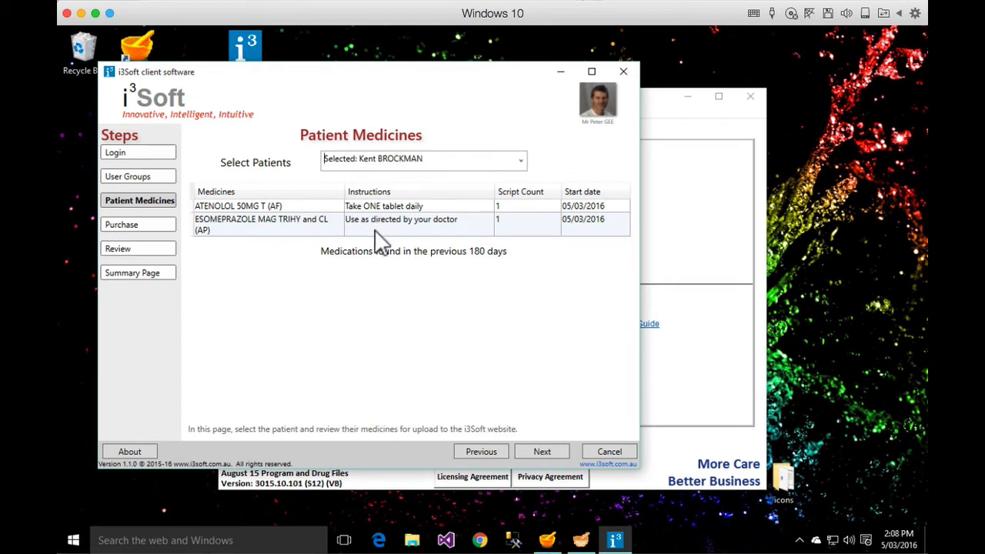
mouse_move(498, 394)
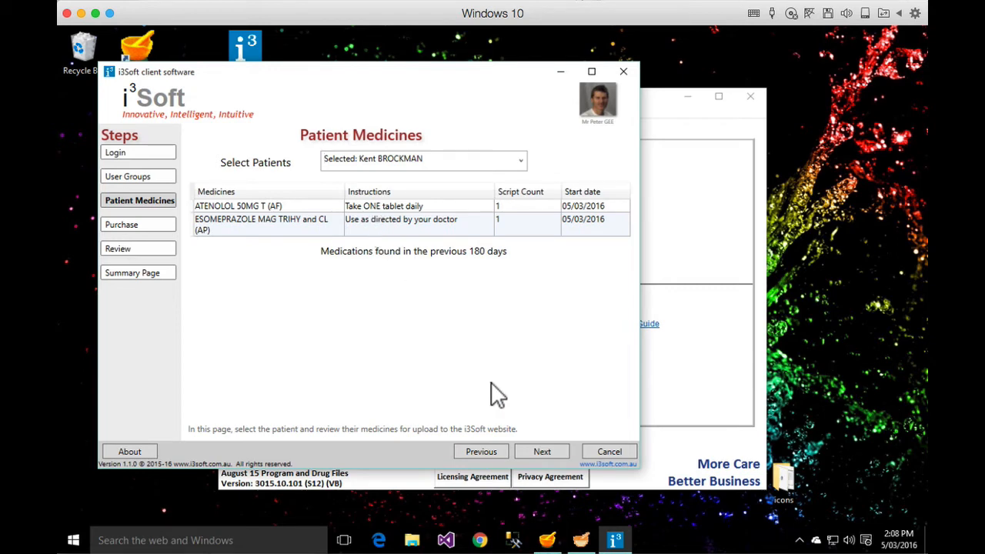
click(542, 453)
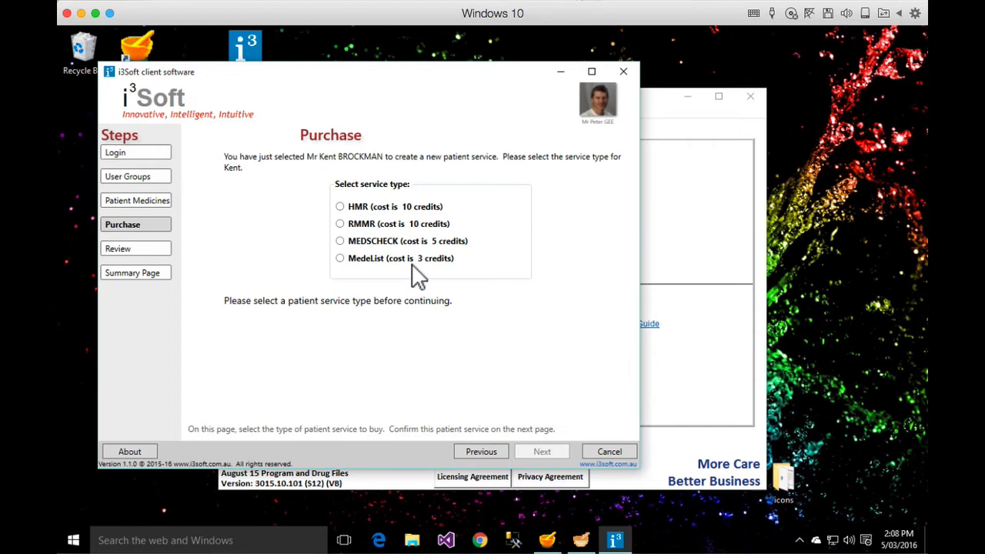
Browse the RMMR, HMR and MedsCheck service types, settle on the 3-credit service and proceed to Review.
click(339, 223)
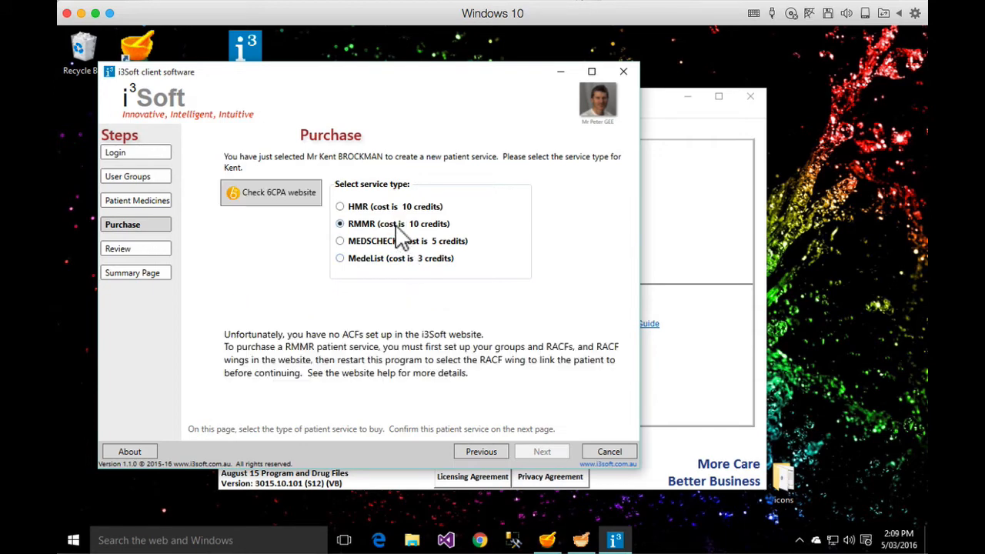
mouse_move(271, 192)
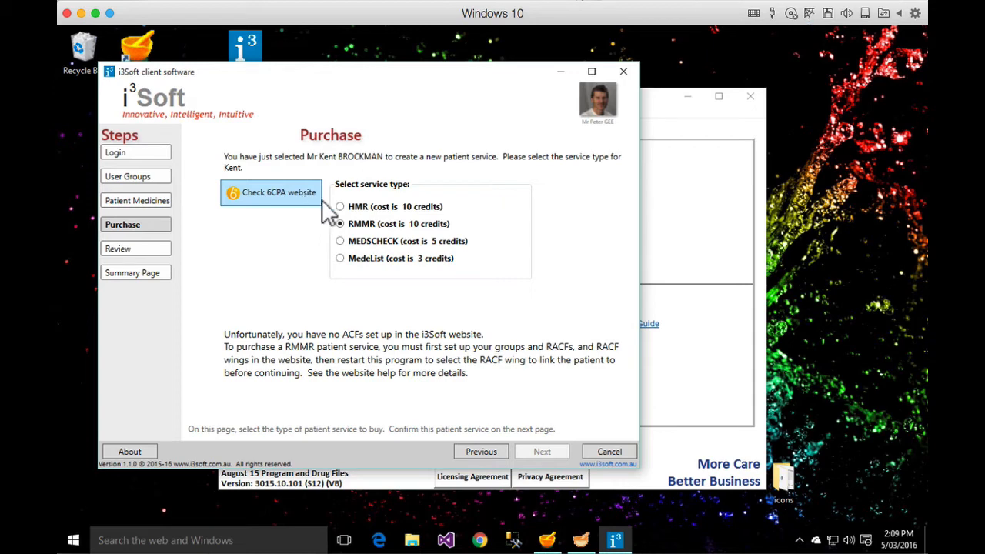
click(338, 207)
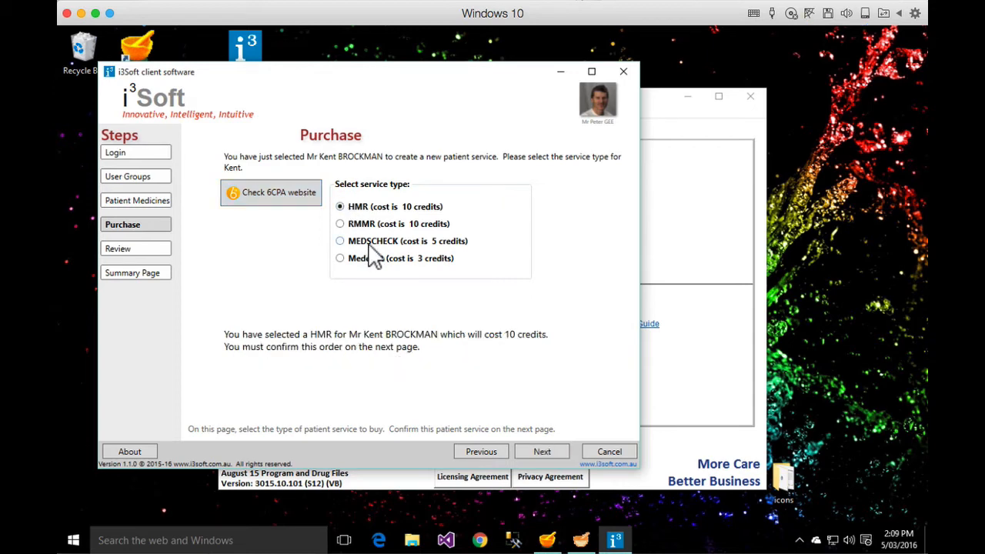
click(338, 240)
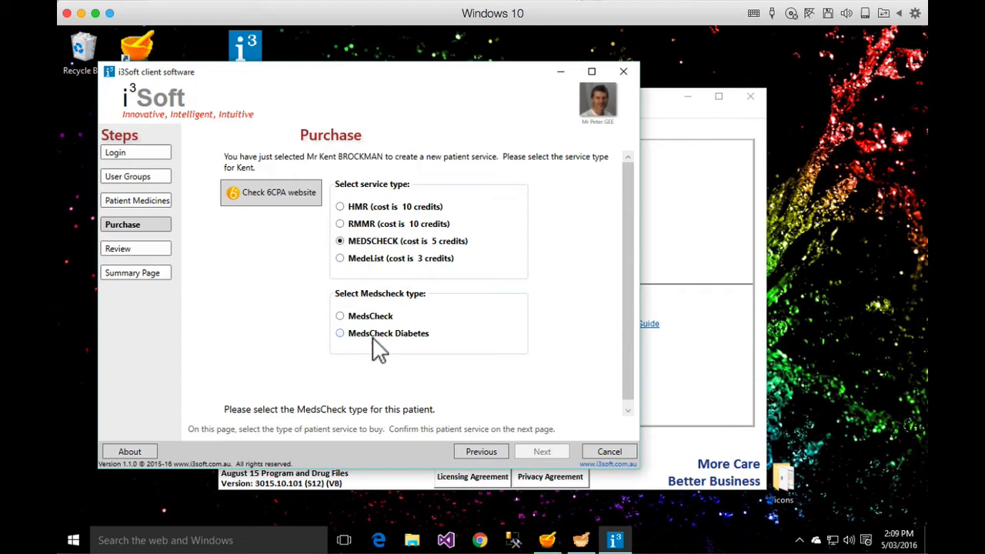
mouse_move(377, 326)
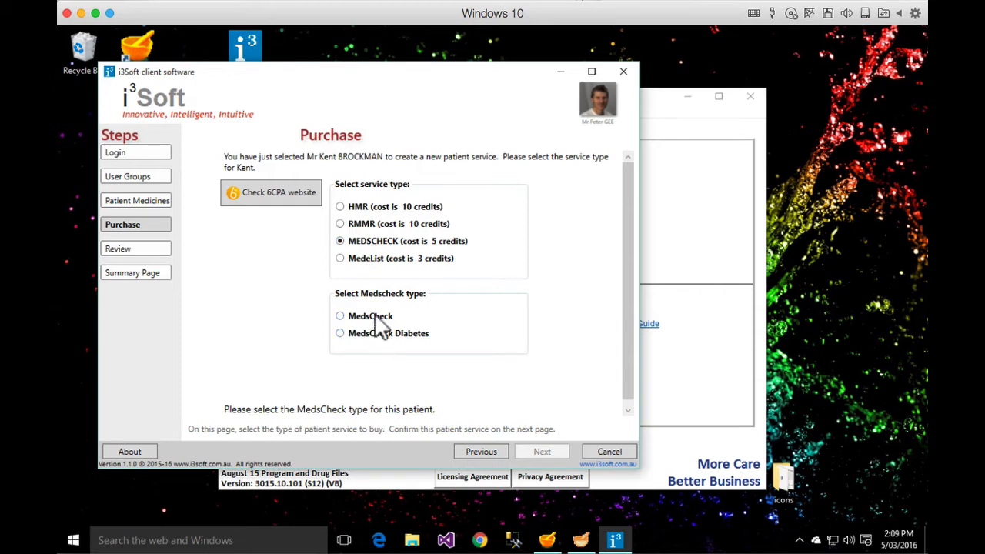
click(338, 258)
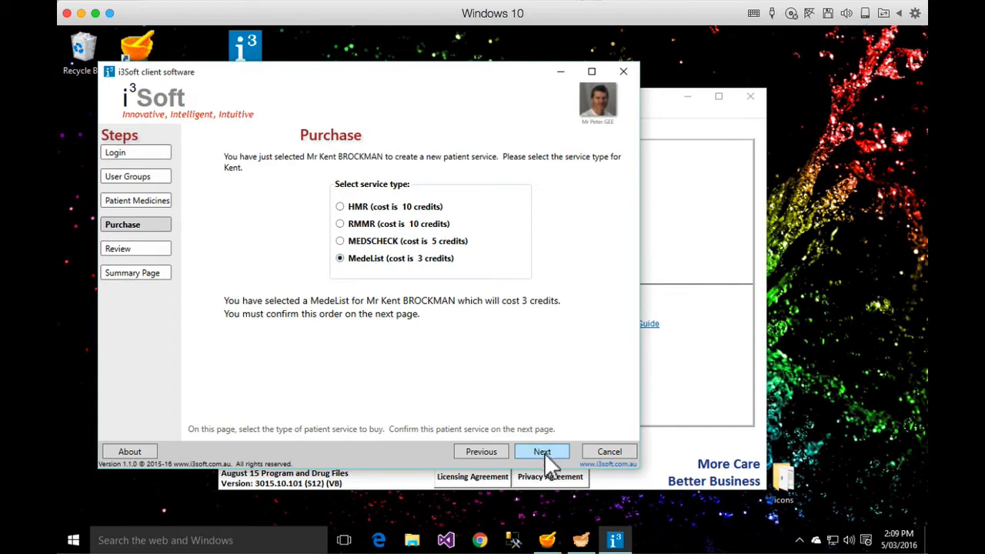
click(542, 452)
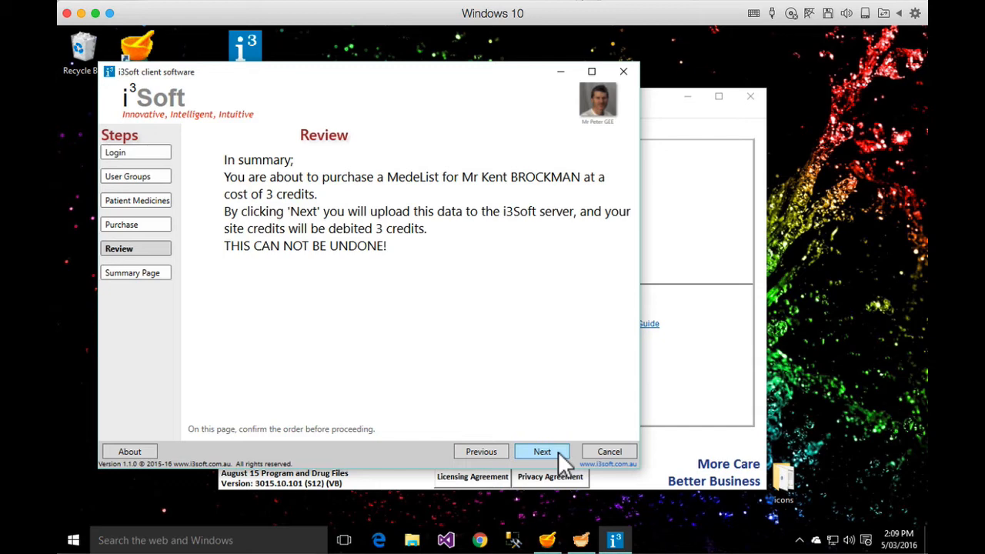
Confirm the purchase and upload the patient's data, reaching the Summary Page.
click(542, 453)
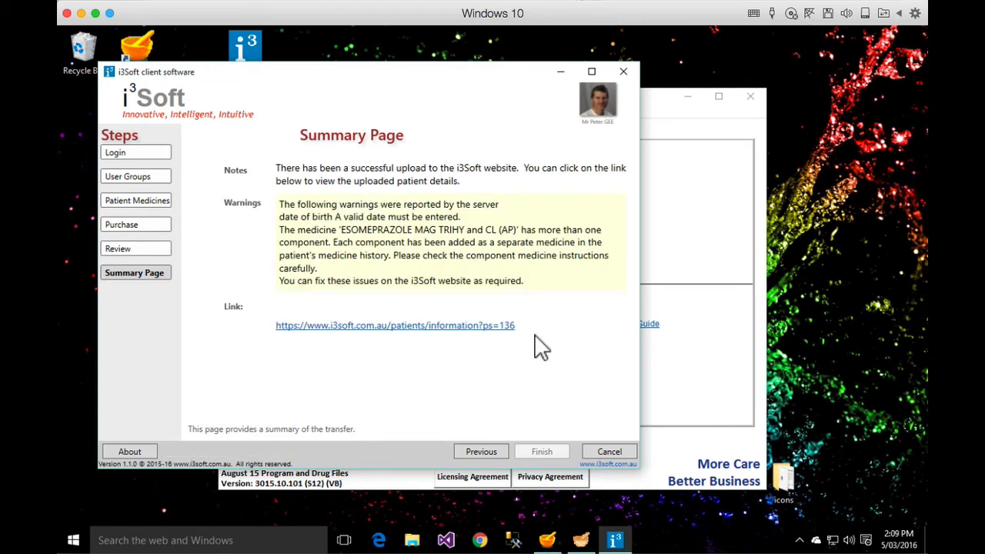
mouse_move(496, 308)
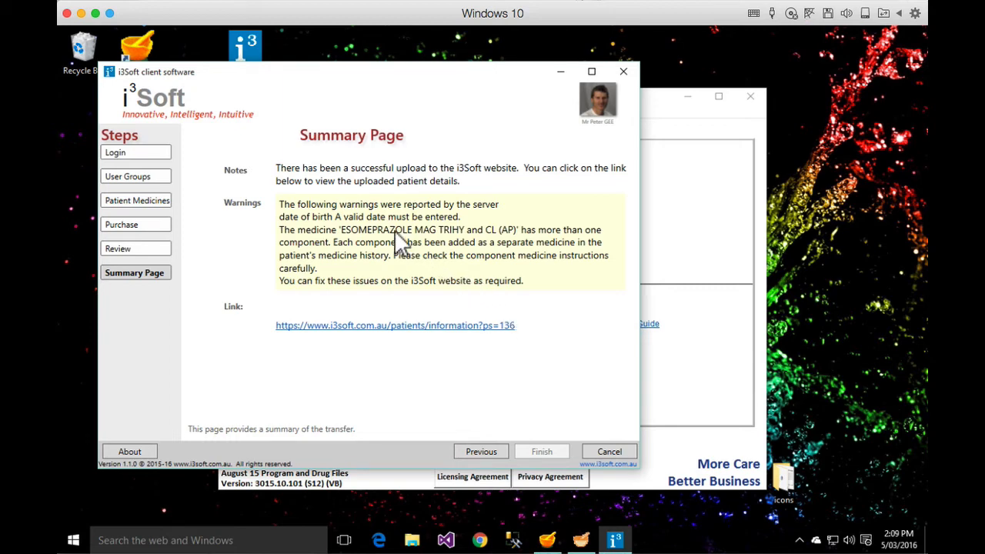
mouse_move(394, 325)
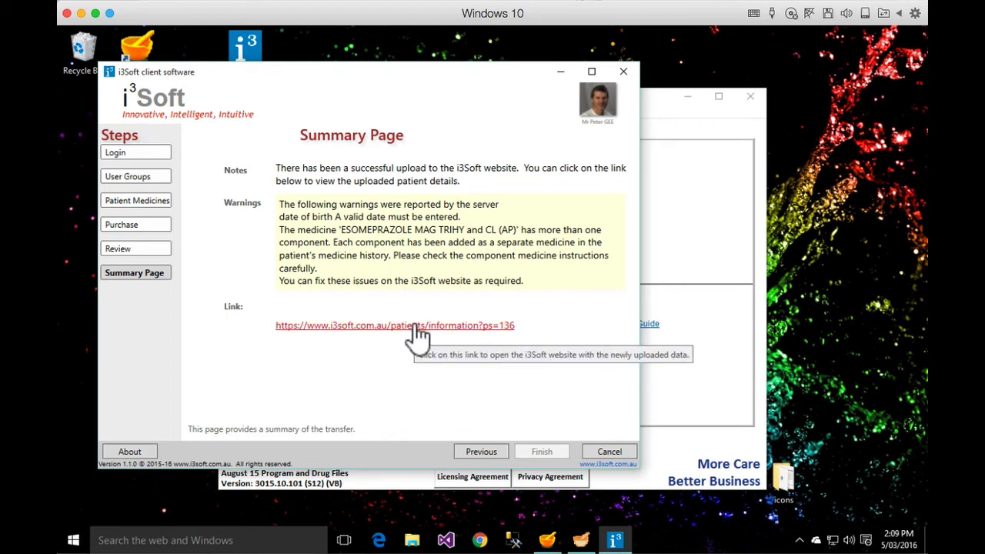
Follow the summary link and log in to the i3Soft website to see Current Medications.
click(394, 325)
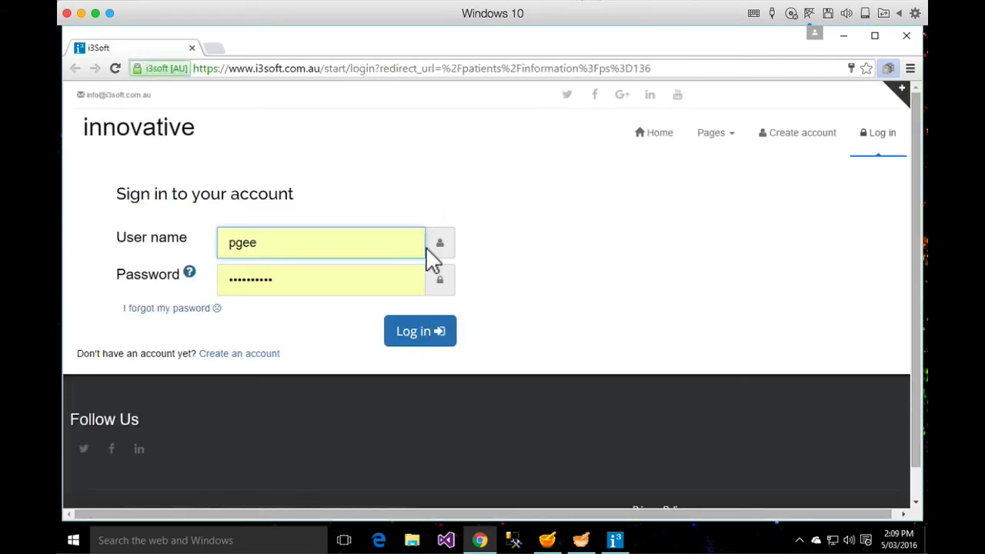
click(420, 331)
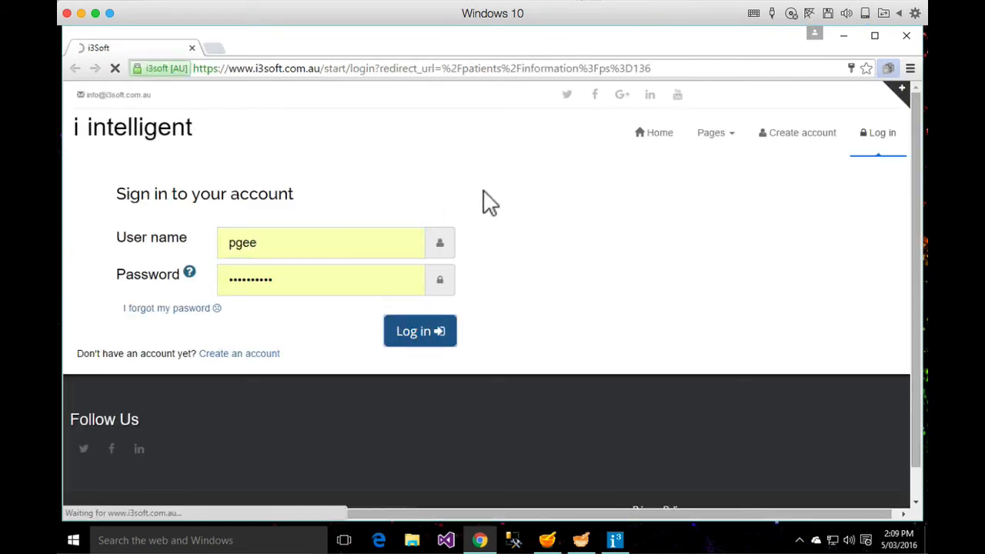
click(419, 331)
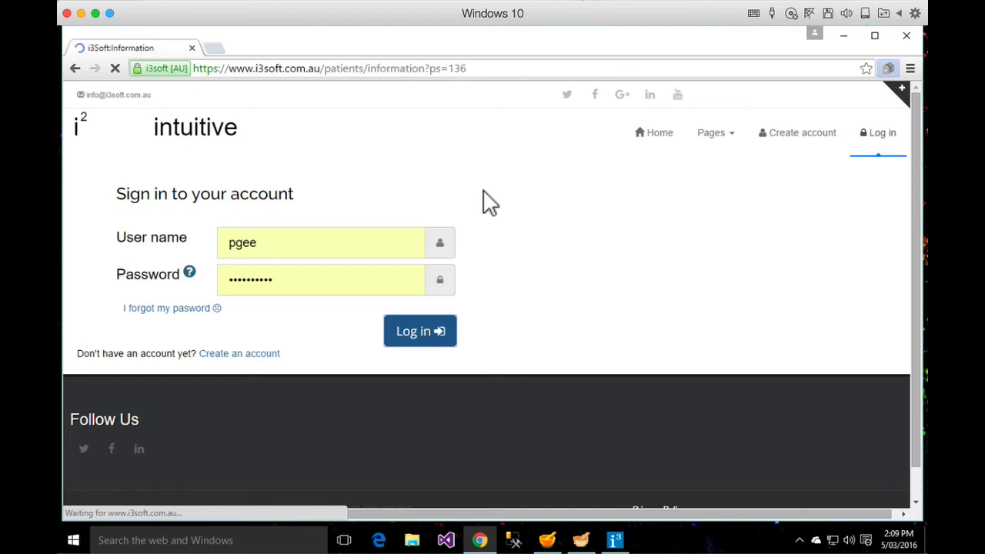
click(418, 331)
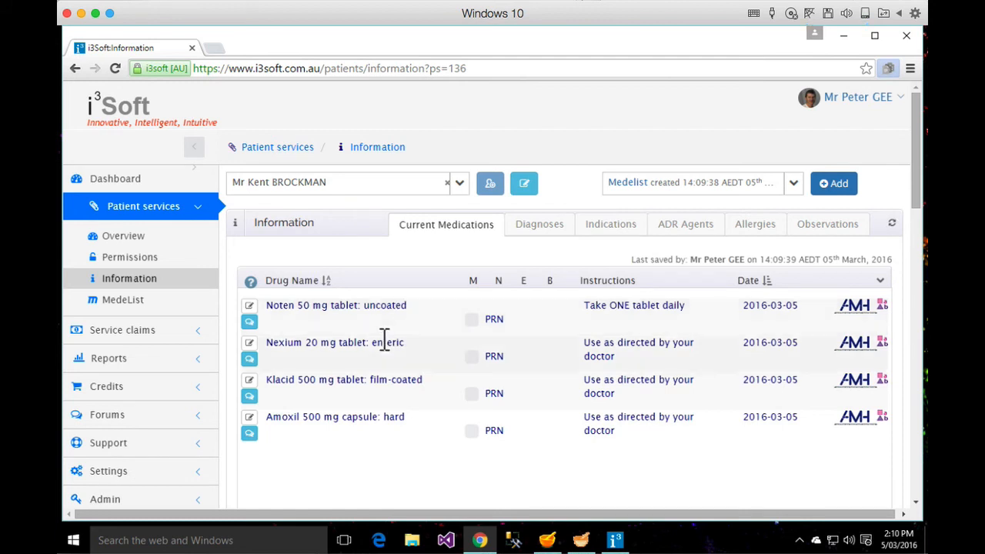
mouse_move(372, 421)
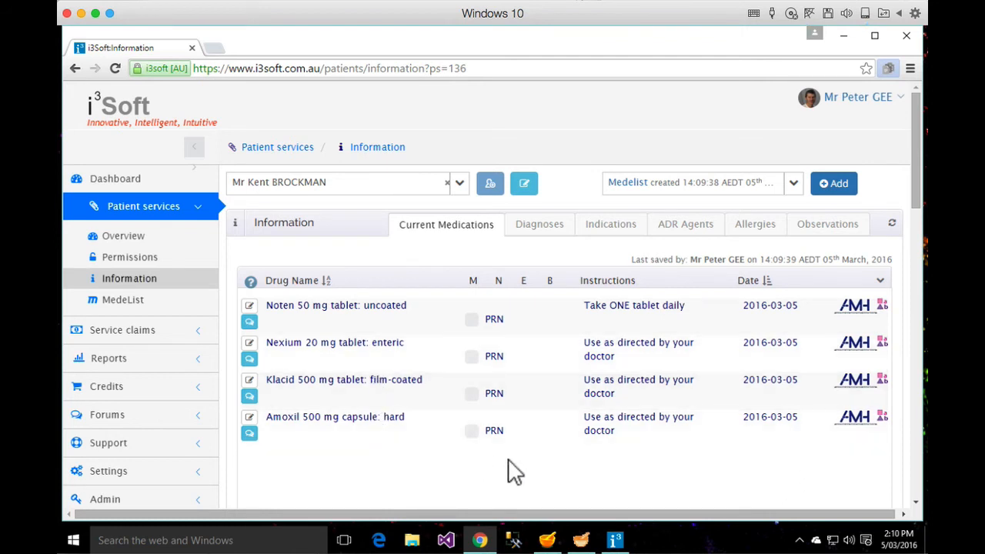
mouse_move(854, 342)
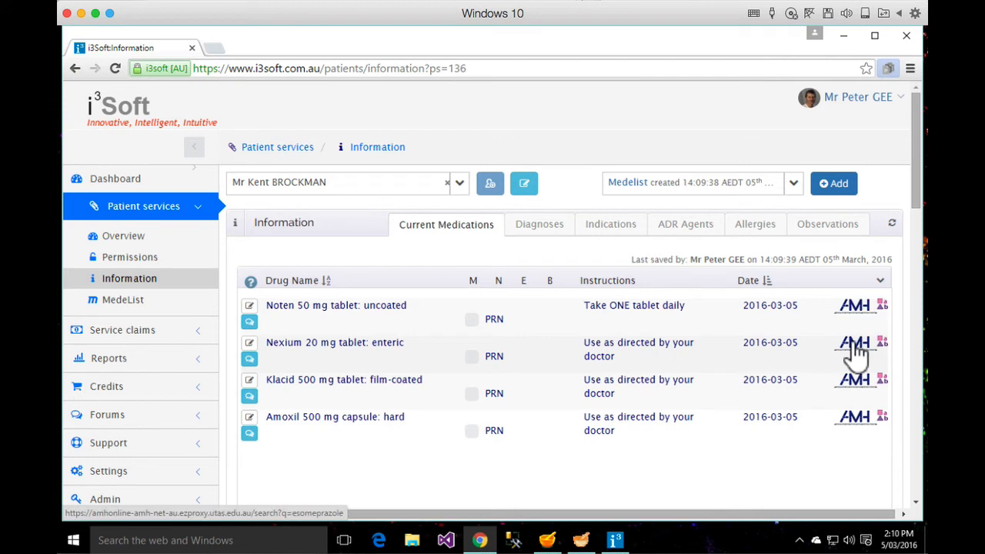
mouse_move(854, 342)
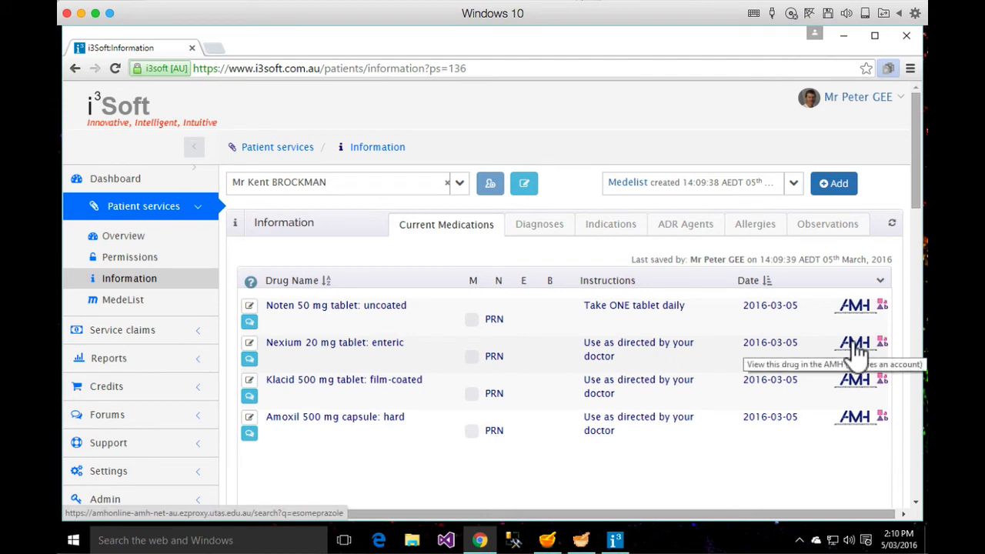
mouse_move(123, 299)
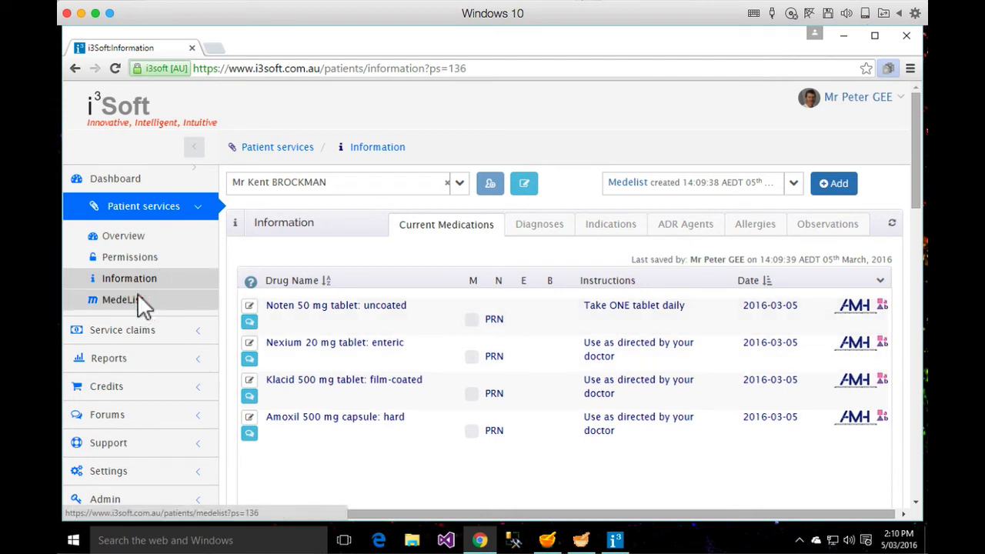
Create Kent Brockman's MedeList from the sidebar and lock it, confirming Yes both times.
click(121, 299)
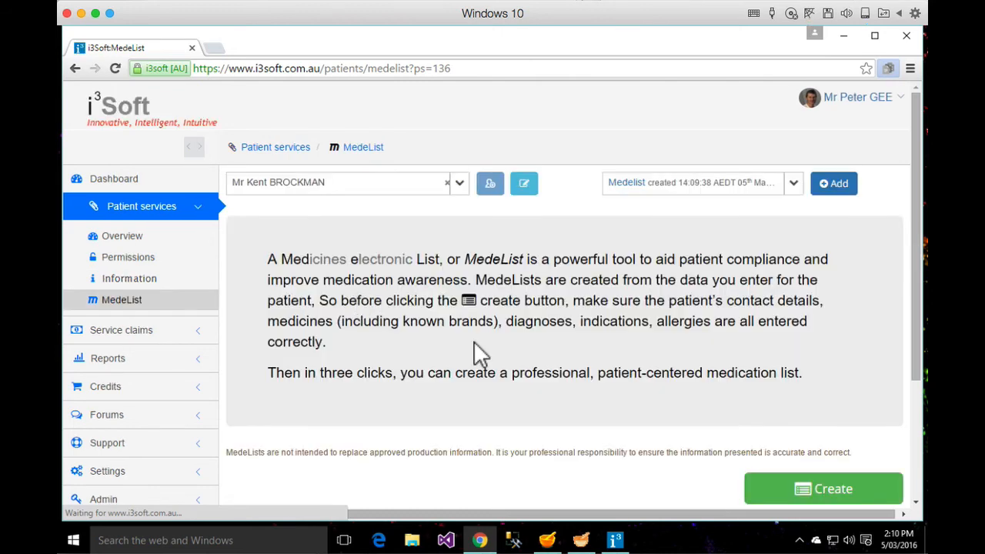
click(821, 488)
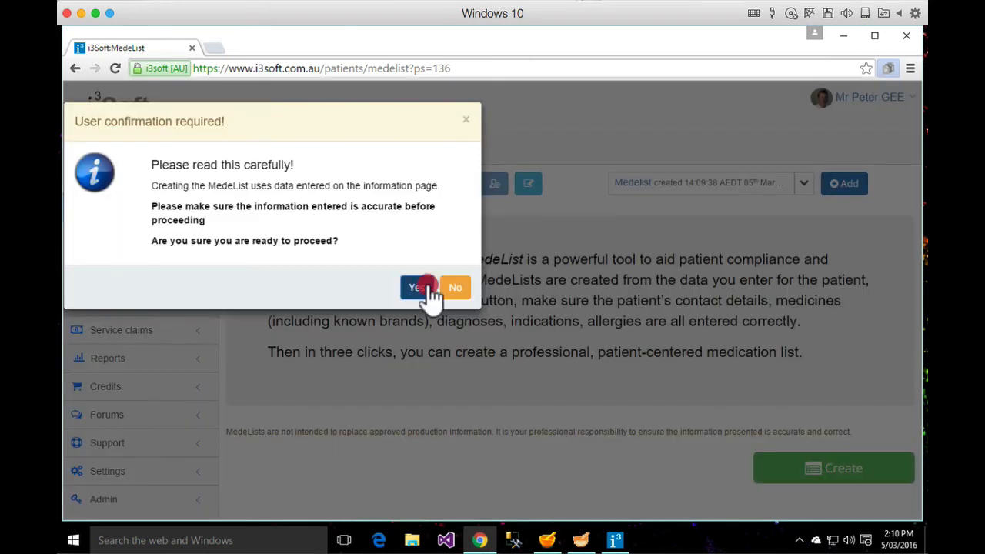
click(416, 288)
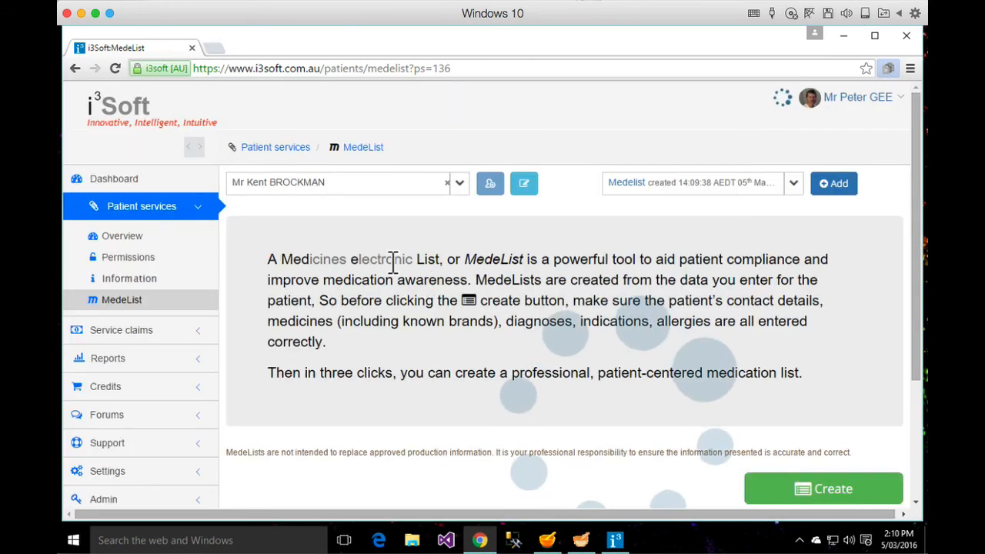
click(822, 489)
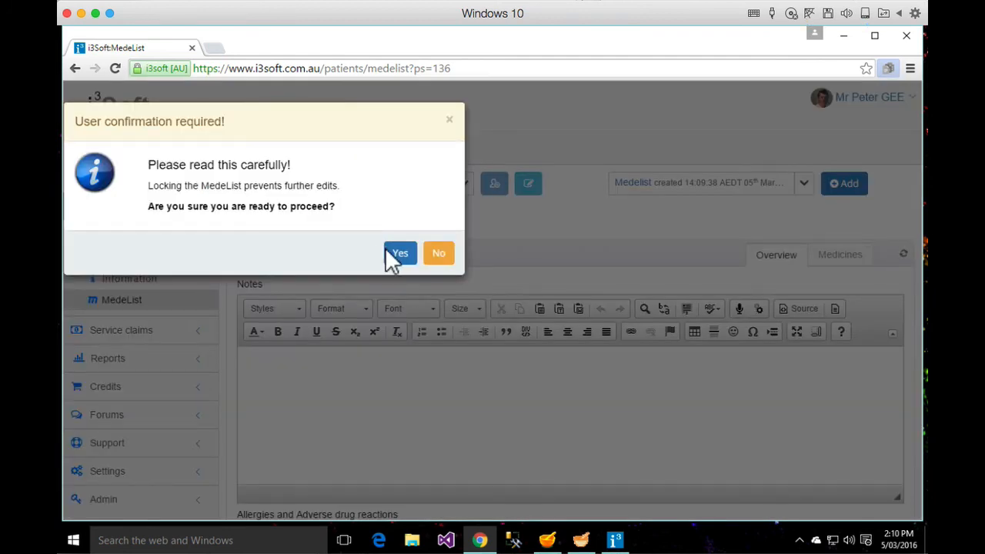
click(400, 252)
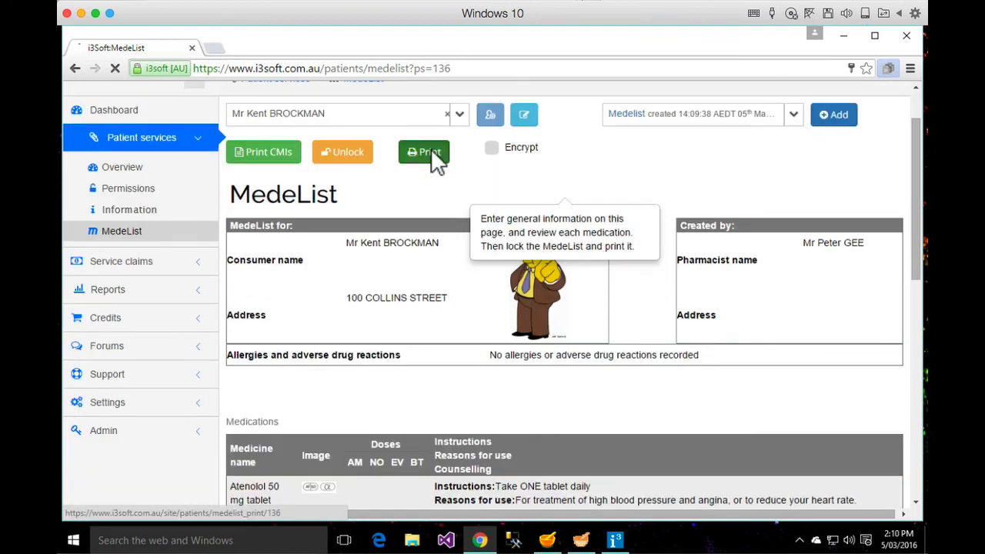
Show the print preview of the locked MedeList.
click(425, 152)
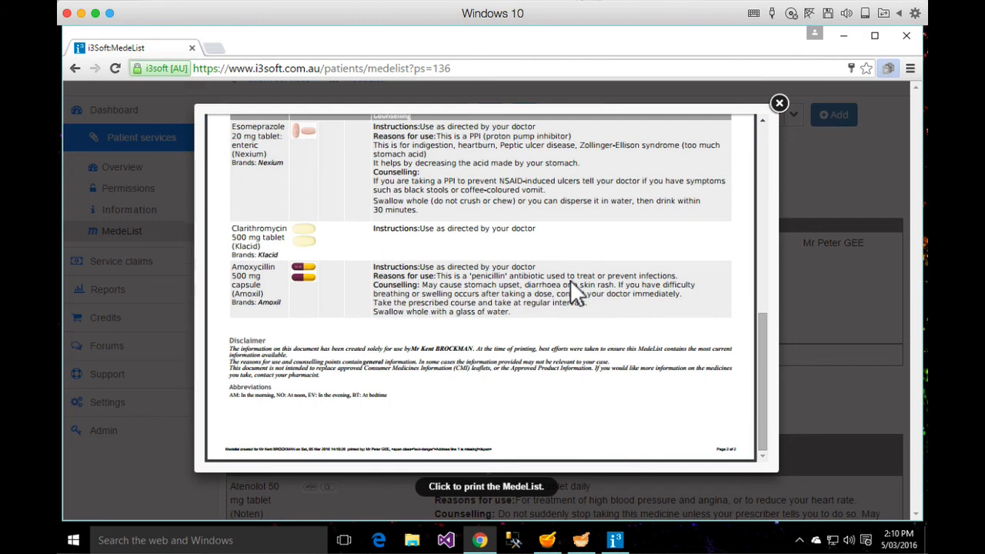
mouse_move(600, 269)
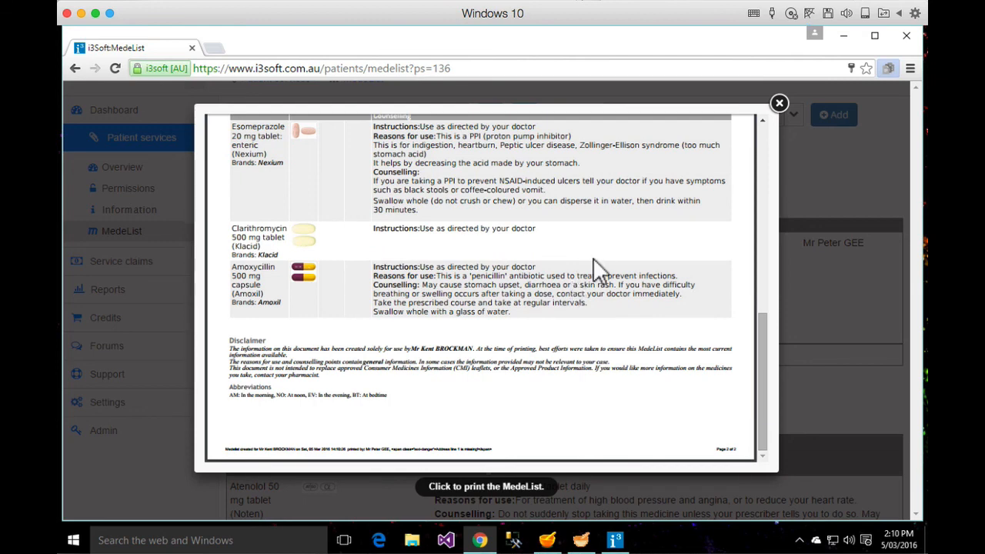